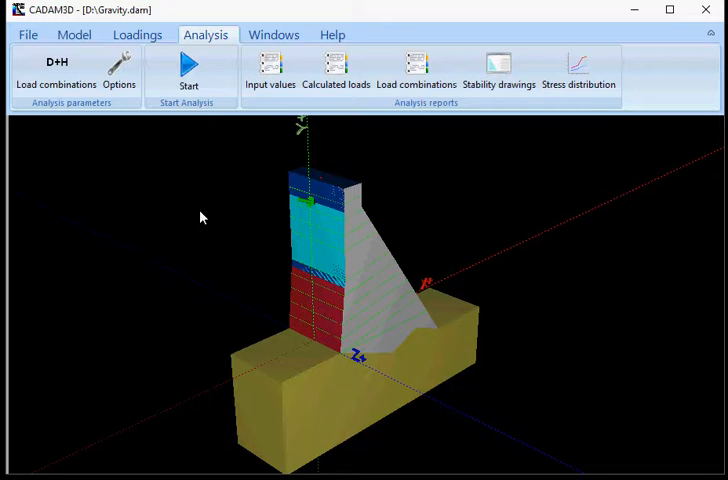
mouse_move(258, 218)
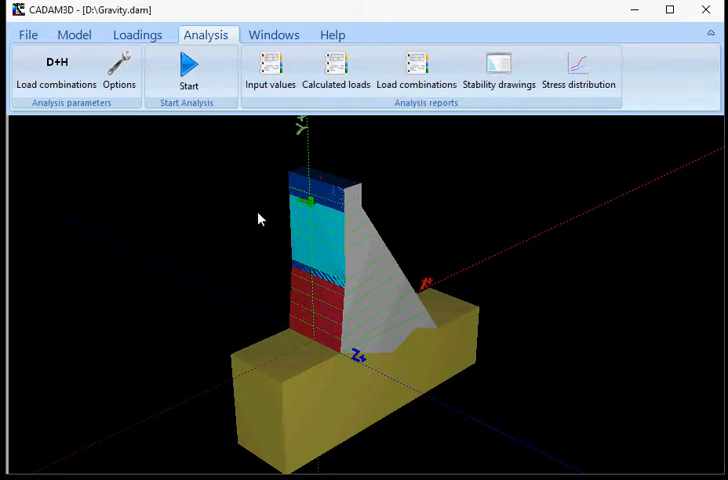
mouse_move(295, 107)
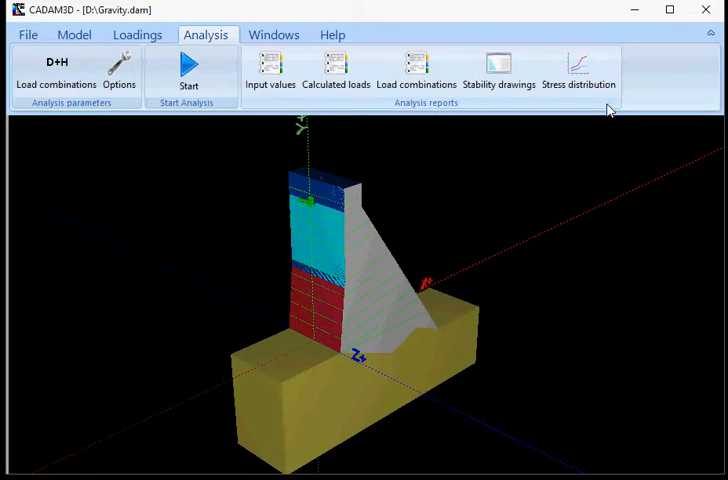
mouse_move(427, 149)
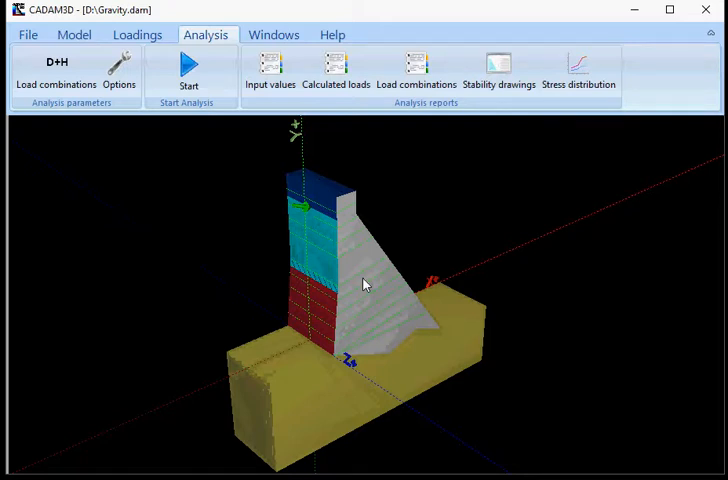
mouse_move(427, 302)
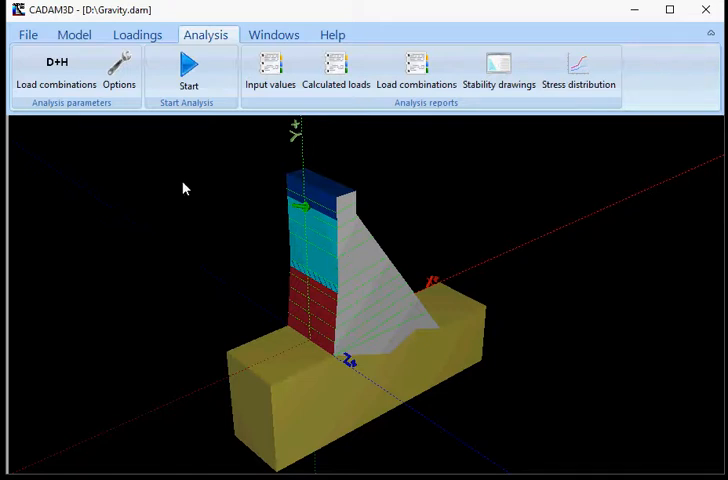
- Open the Input values report with Foundation and every other section ticked
left_click(270, 70)
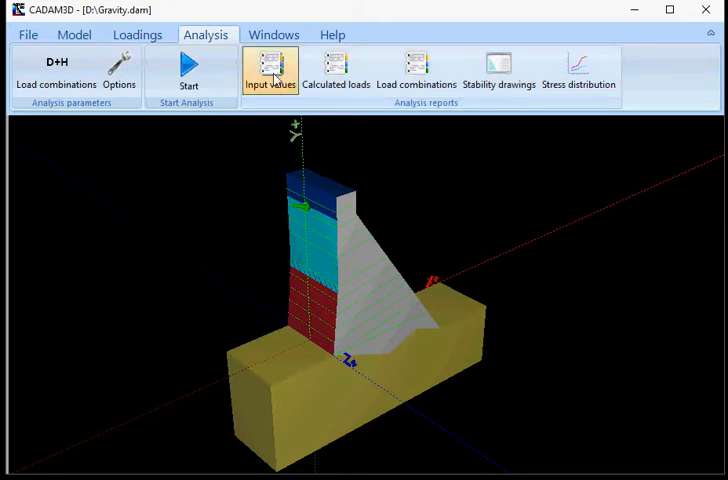
left_click(270, 68)
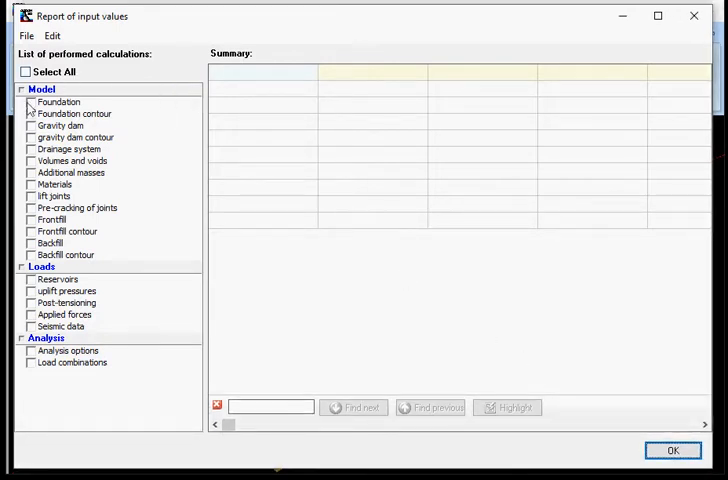
left_click(30, 102)
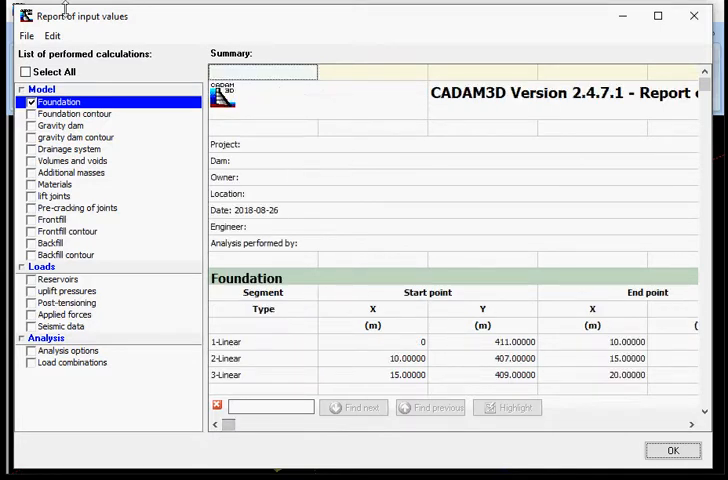
left_click(26, 71)
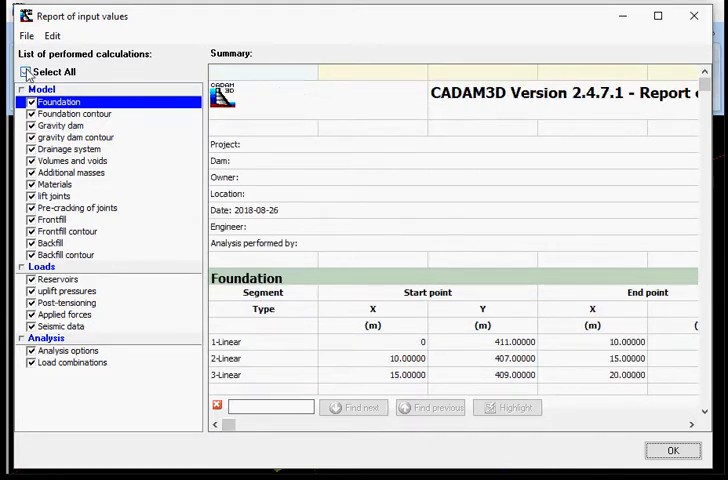
left_click(24, 71)
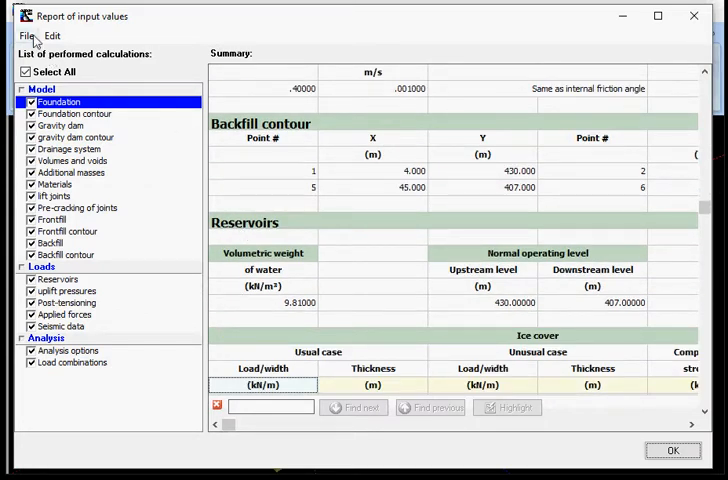
- Print-preview the input values report, then look through its File print options
left_click(24, 36)
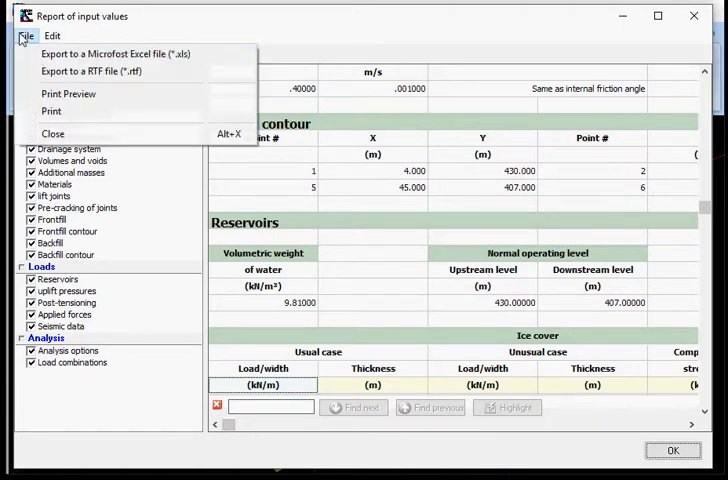
mouse_move(100, 71)
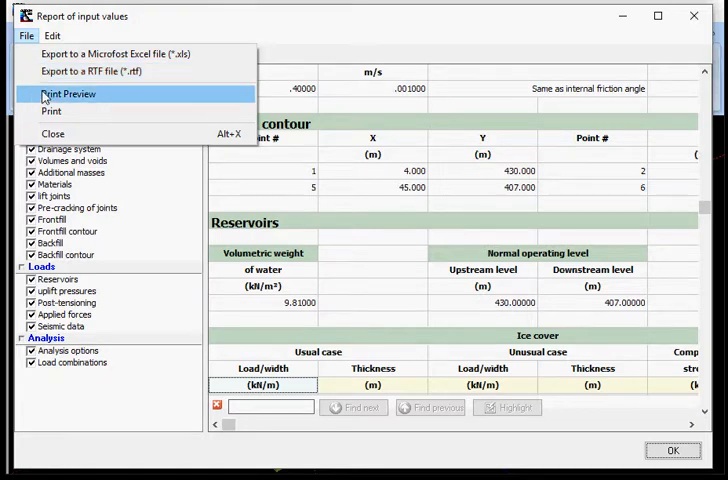
left_click(67, 93)
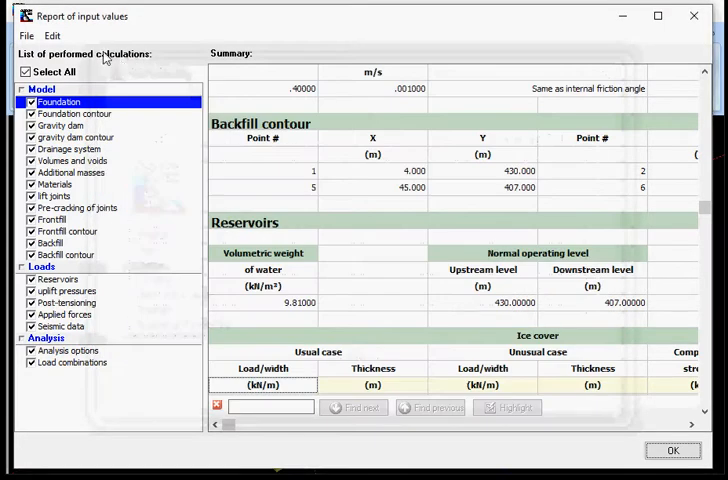
left_click(26, 36)
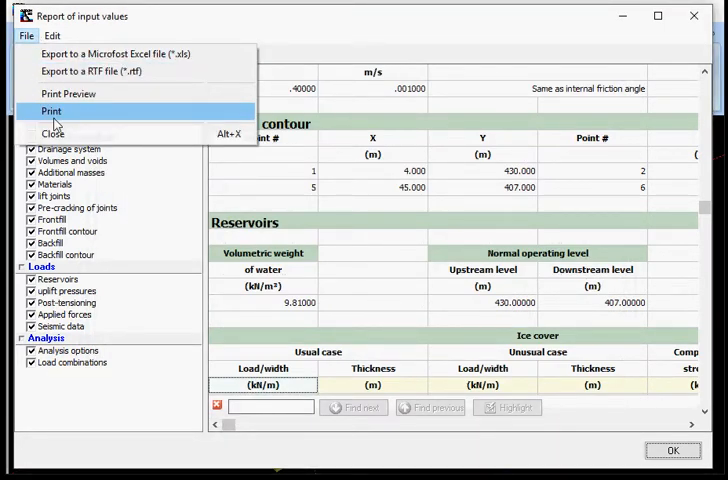
left_click(51, 36)
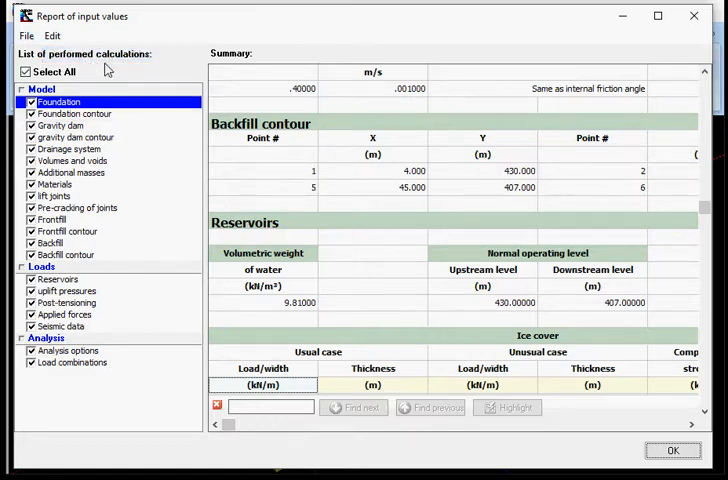
mouse_move(370, 281)
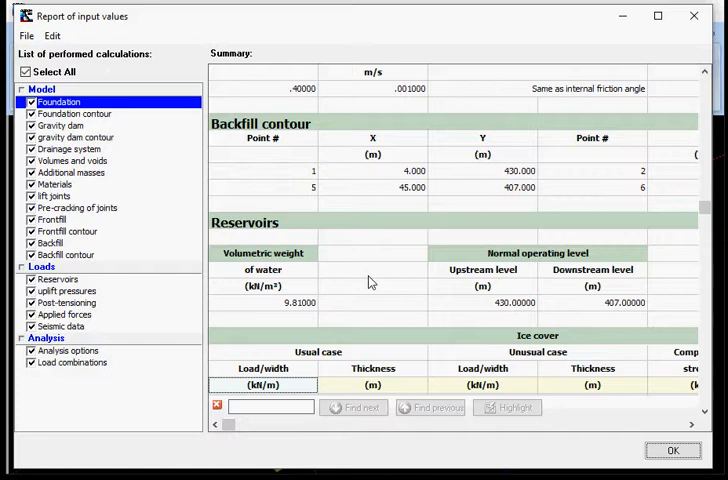
mouse_move(322, 245)
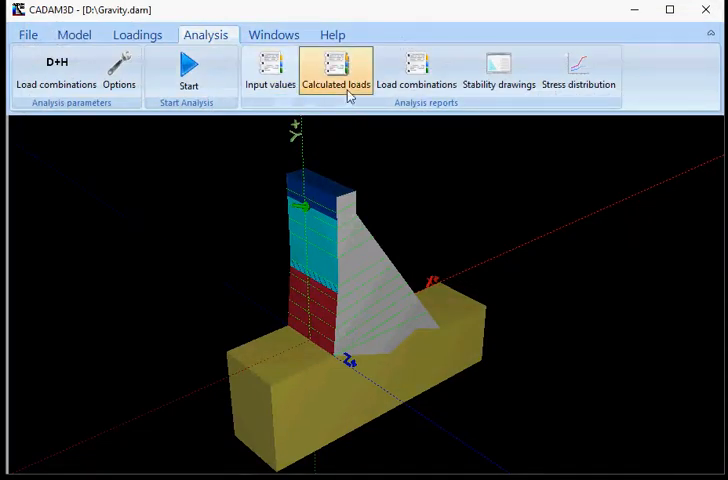
- Open the Calculated loads report with Select All ticked and scroll the calculations
left_click(336, 70)
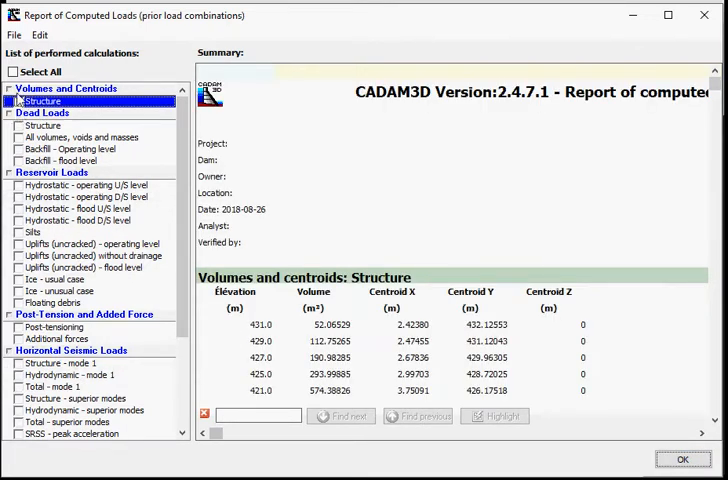
left_click(11, 71)
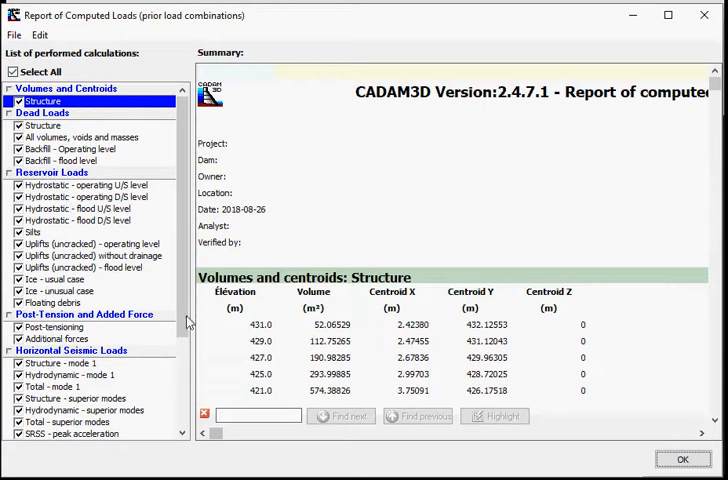
scroll("down", 3)
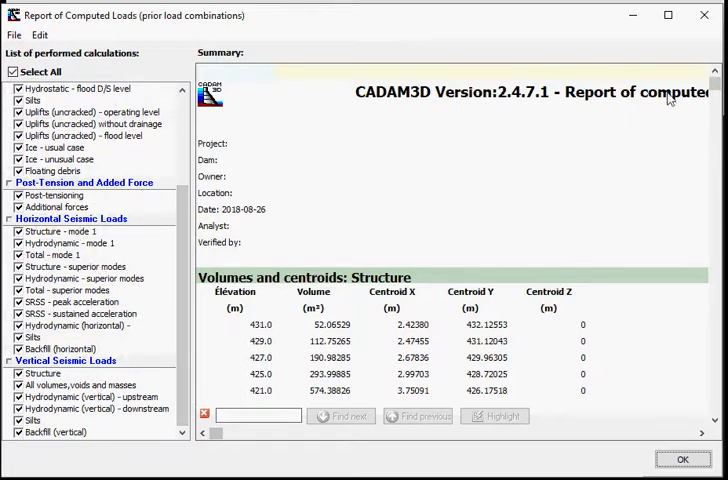
- Browse the volumes, centroids, loads and moments tables, then close the report with OK
left_click(313, 340)
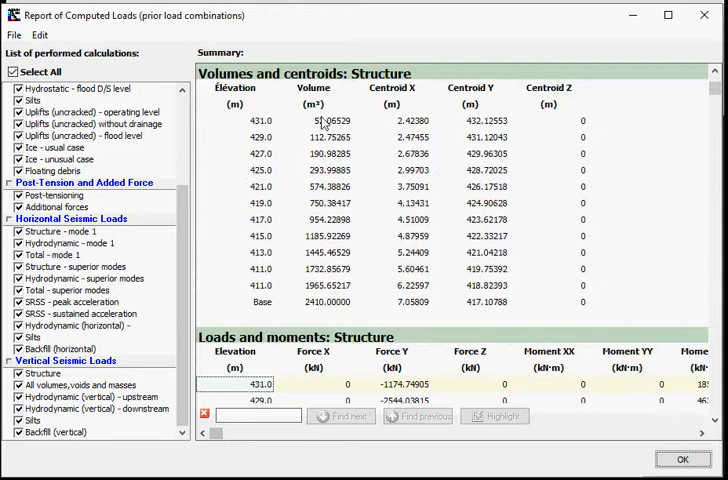
mouse_move(491, 178)
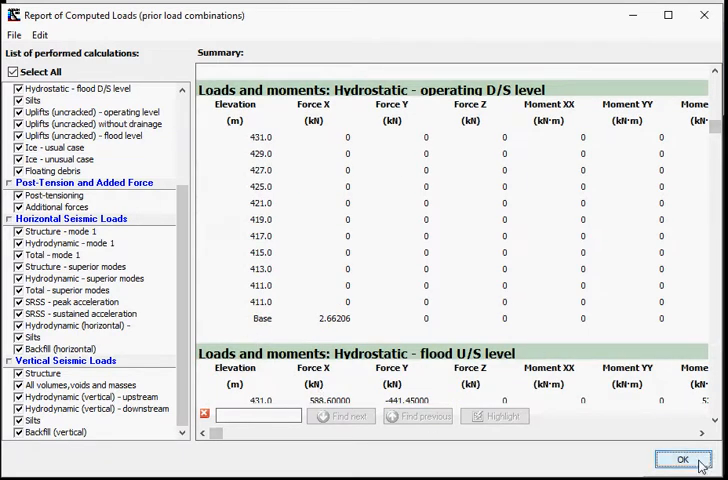
left_click(682, 459)
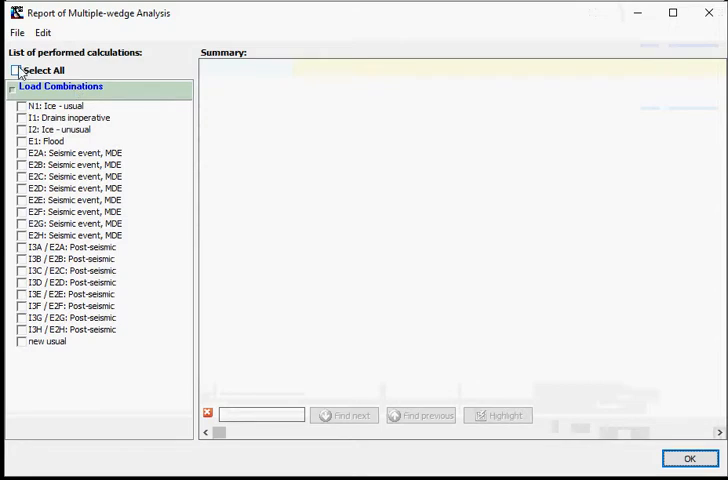
- Include all load combinations via Select All and scroll the summary to more columns
left_click(15, 69)
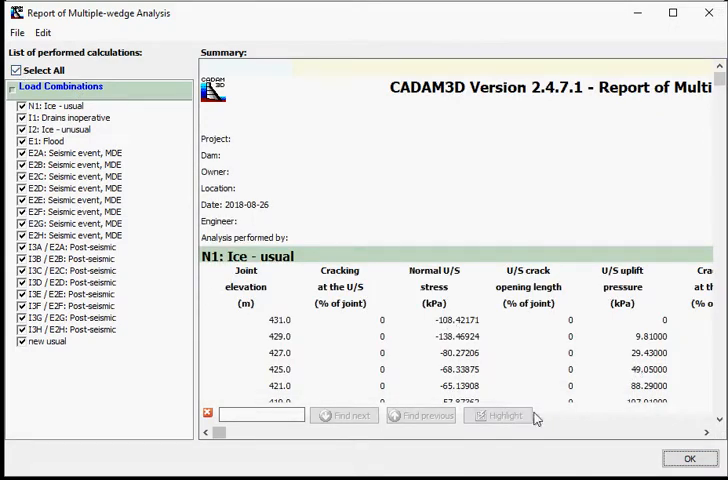
mouse_move(344, 447)
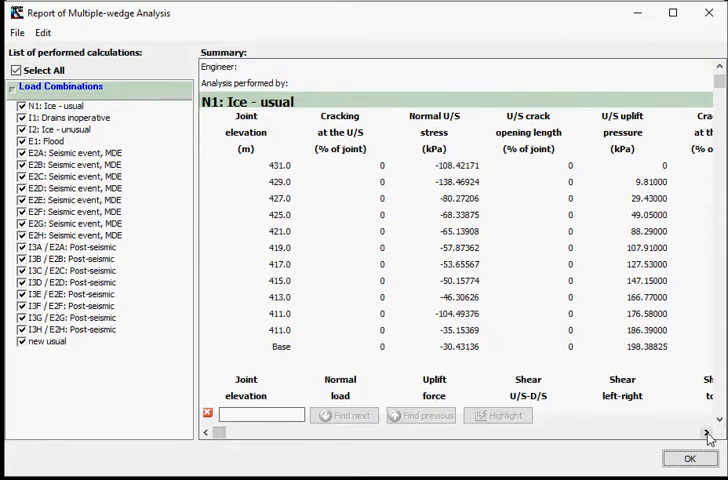
left_click(706, 432)
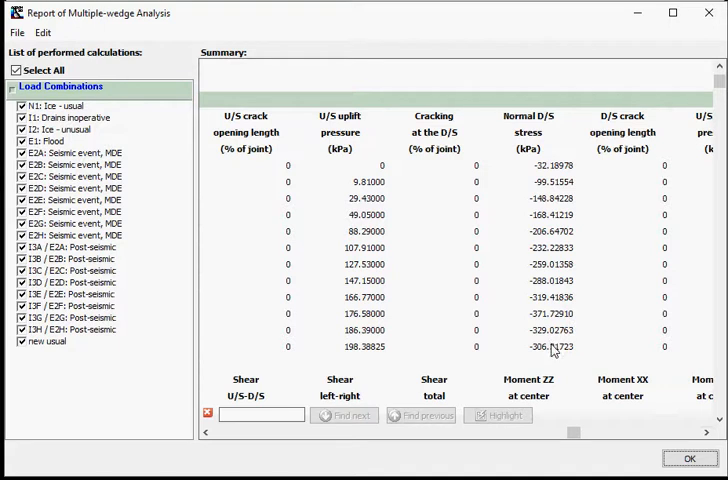
mouse_move(550, 358)
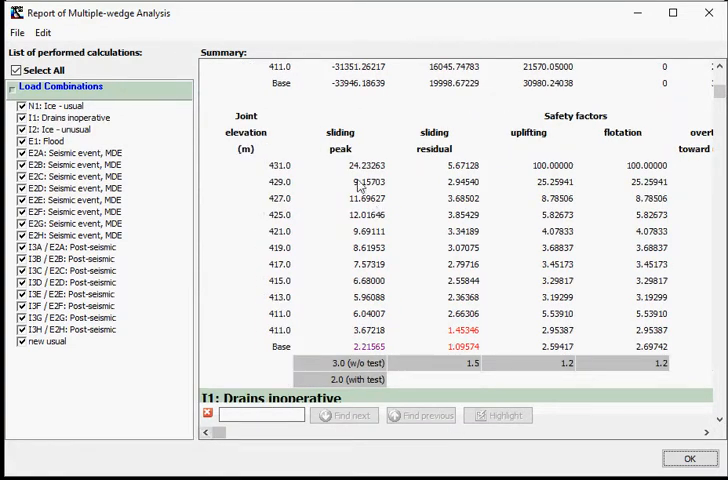
mouse_move(421, 159)
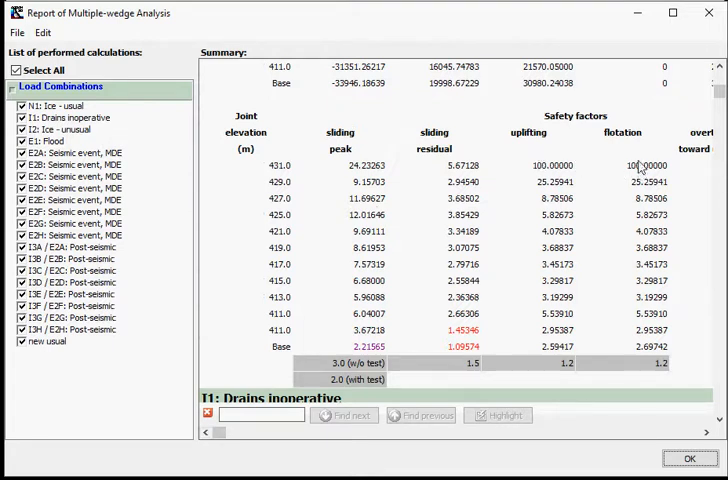
mouse_move(697, 168)
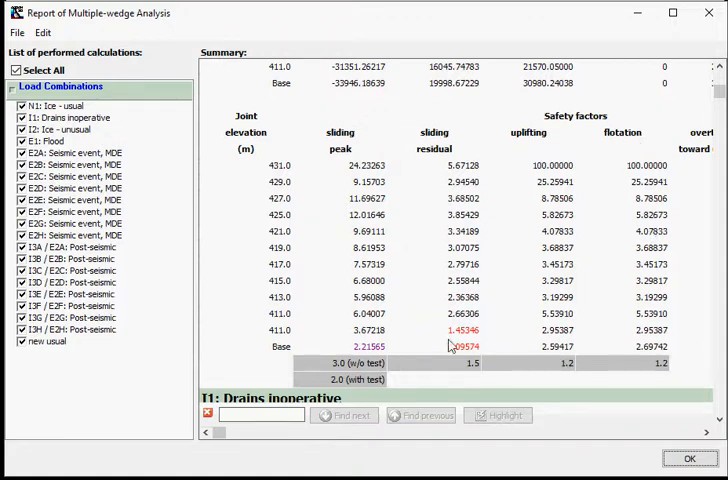
mouse_move(425, 316)
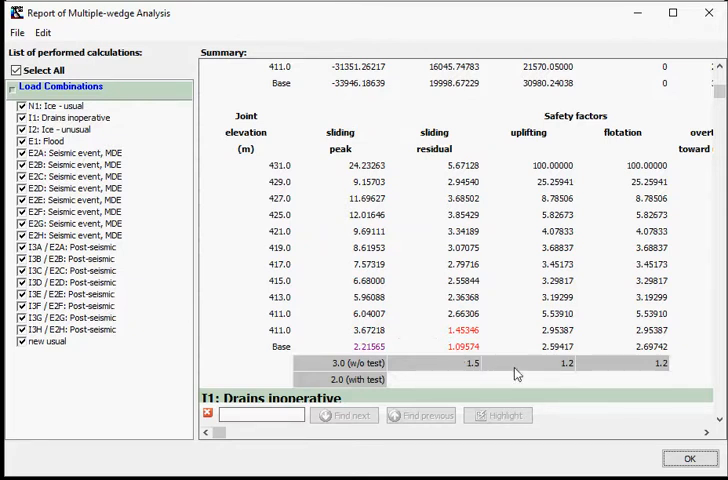
mouse_move(466, 378)
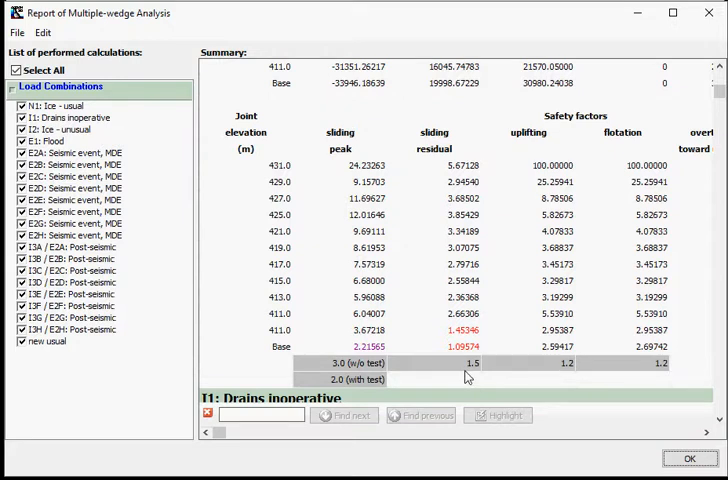
mouse_move(697, 400)
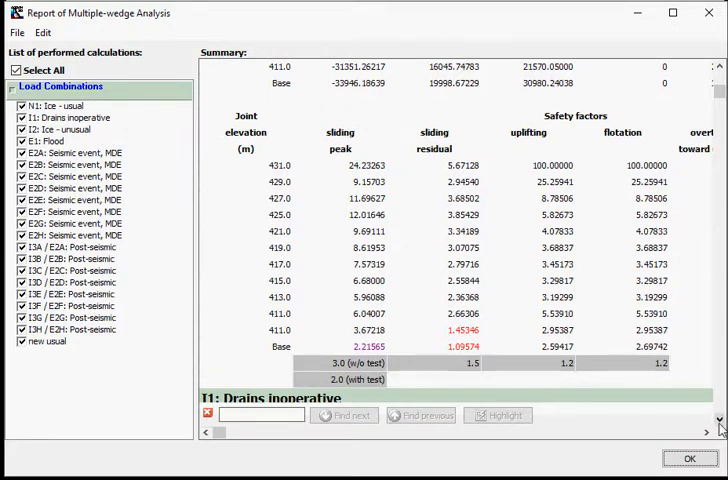
mouse_move(581, 427)
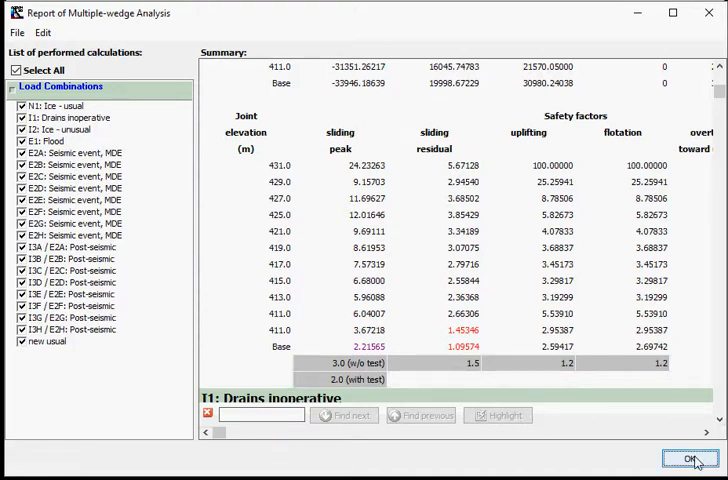
- Close the multiple-wedge analysis report with OK after reviewing the joint safety factors
left_click(683, 459)
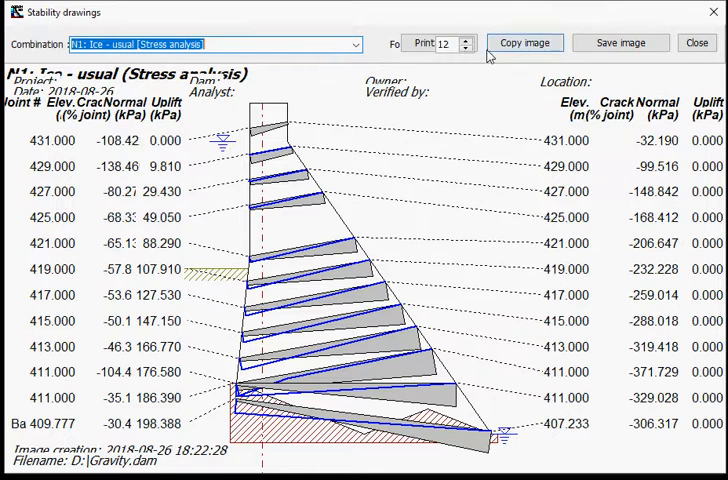
- Lower the print font from 12 to 8, keeping N1: Ice - usual stress analysis selected
left_click(464, 49)
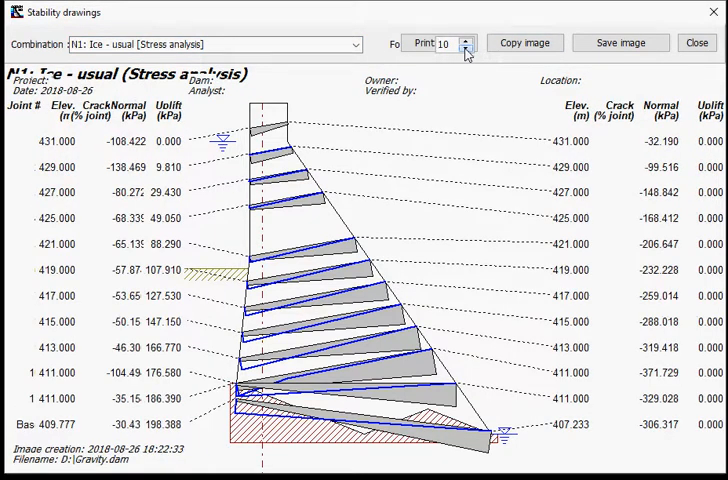
left_click(464, 49)
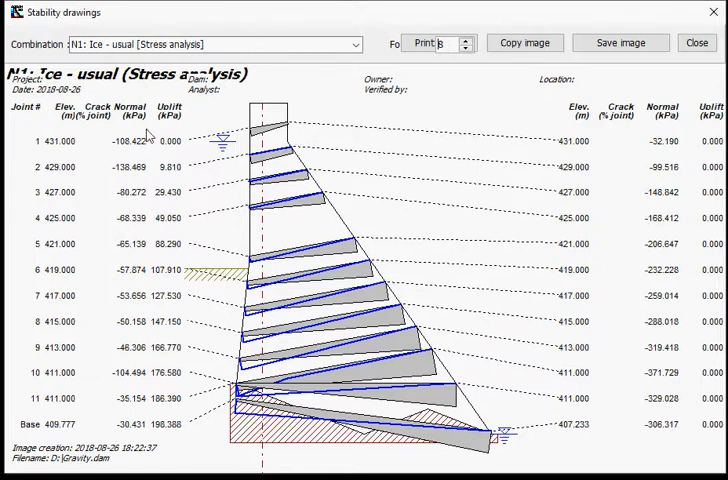
mouse_move(356, 222)
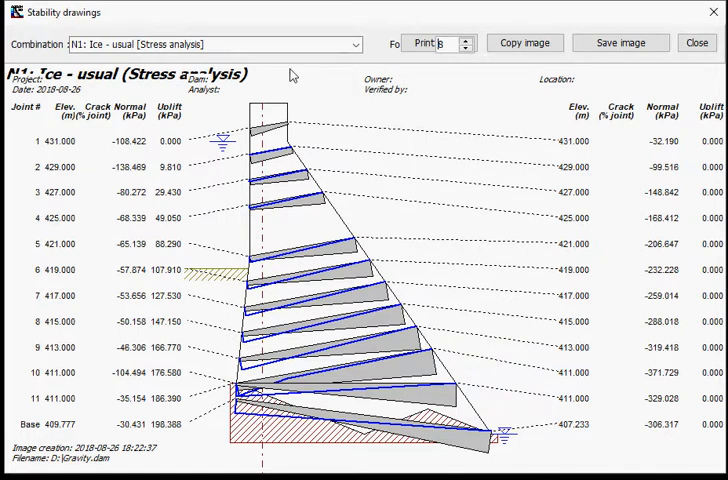
left_click(356, 44)
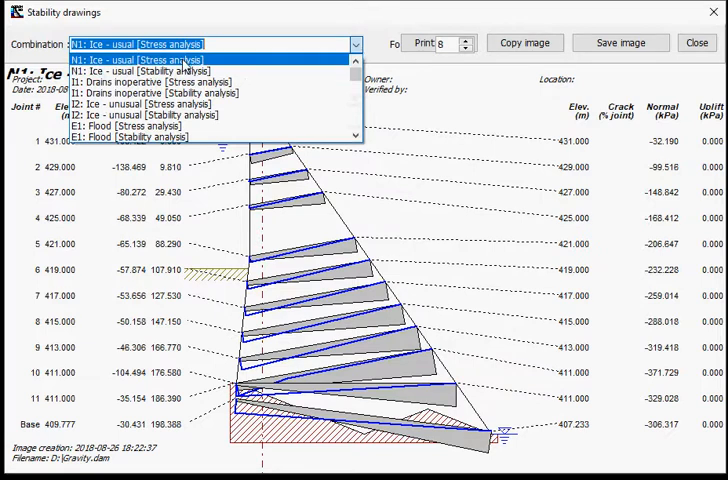
left_click(135, 59)
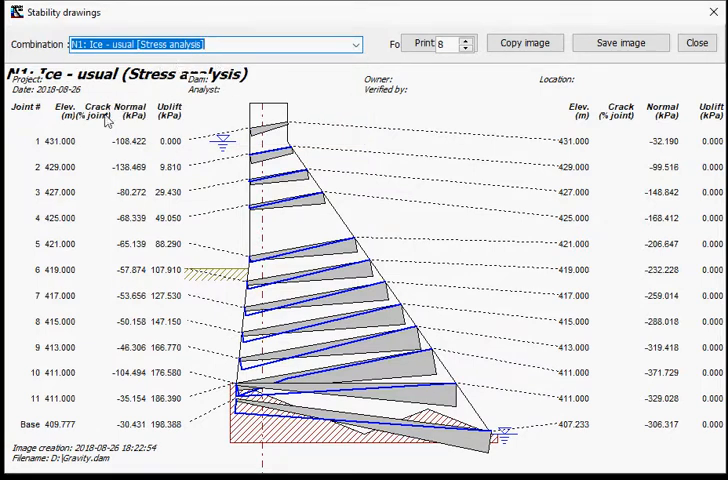
mouse_move(78, 417)
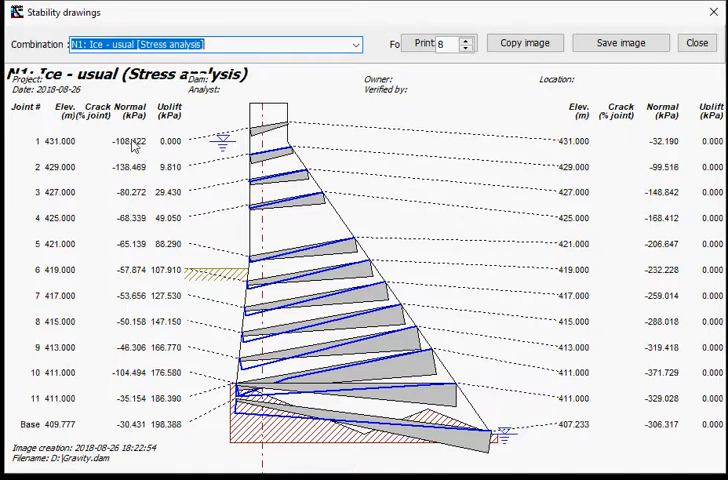
mouse_move(240, 260)
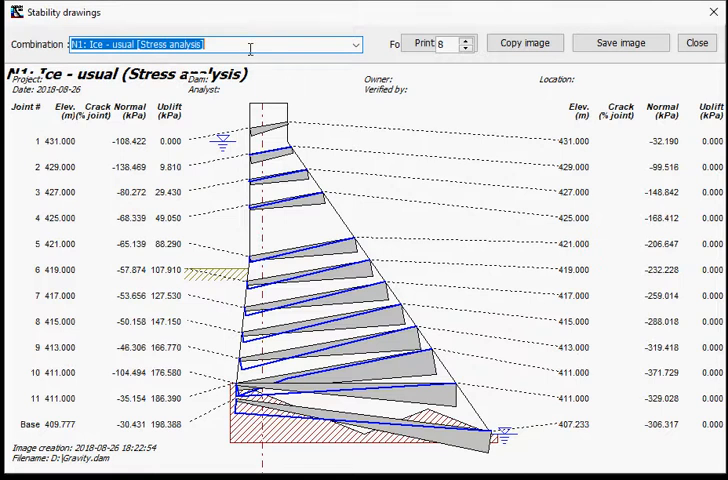
- Select N1: Ice - usual [Stability analysis] from the Combination dropdown
left_click(354, 44)
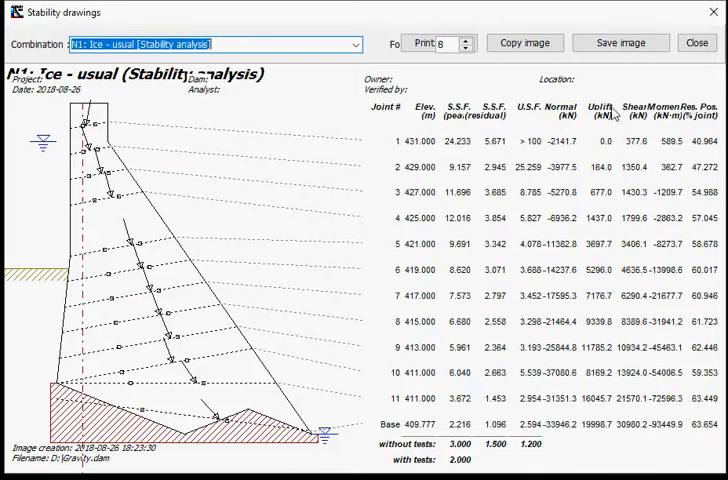
mouse_move(635, 130)
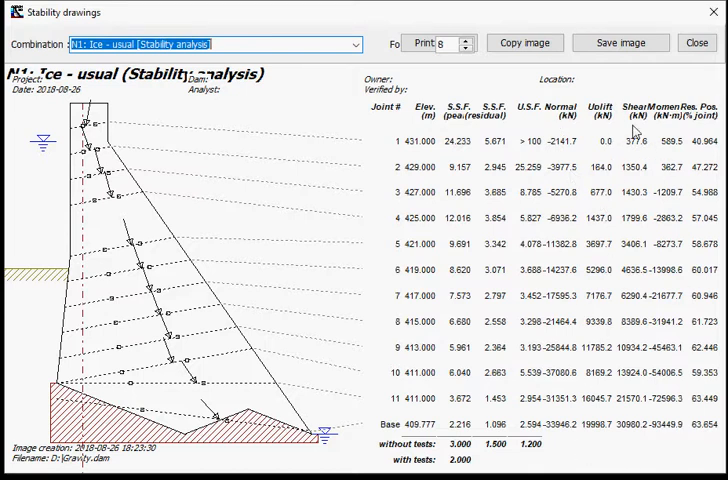
mouse_move(675, 433)
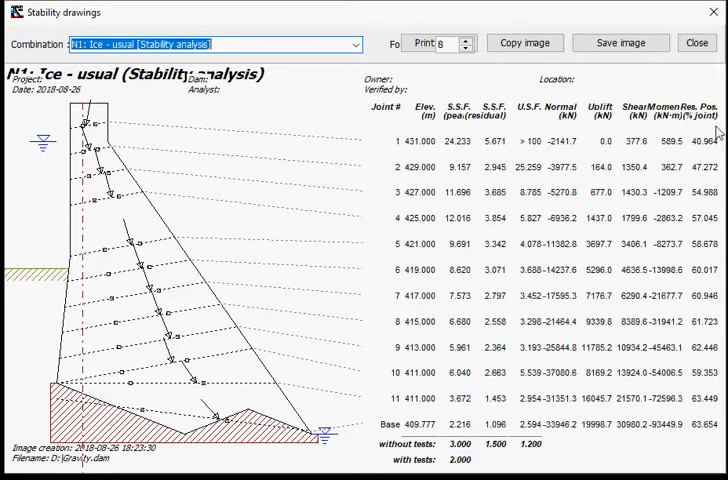
mouse_move(716, 125)
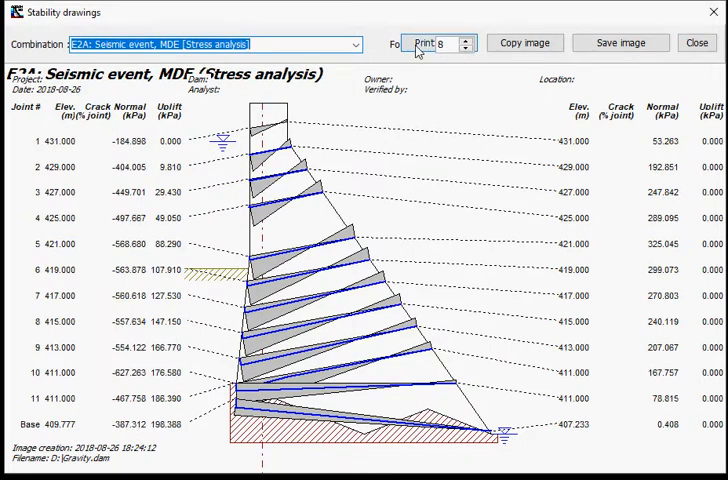
mouse_move(522, 43)
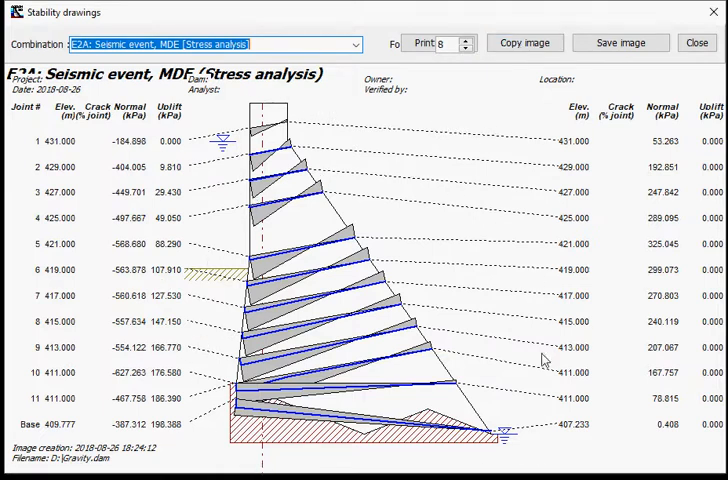
mouse_move(575, 78)
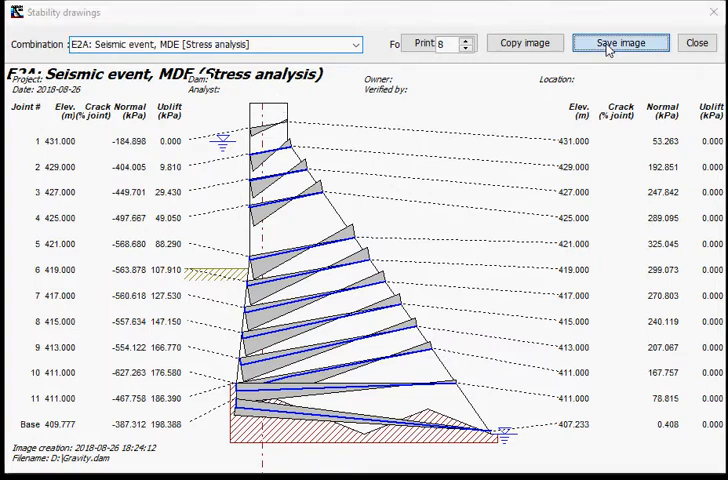
- Save the E2A seismic stress drawing as an image and close the stability drawings
left_click(619, 42)
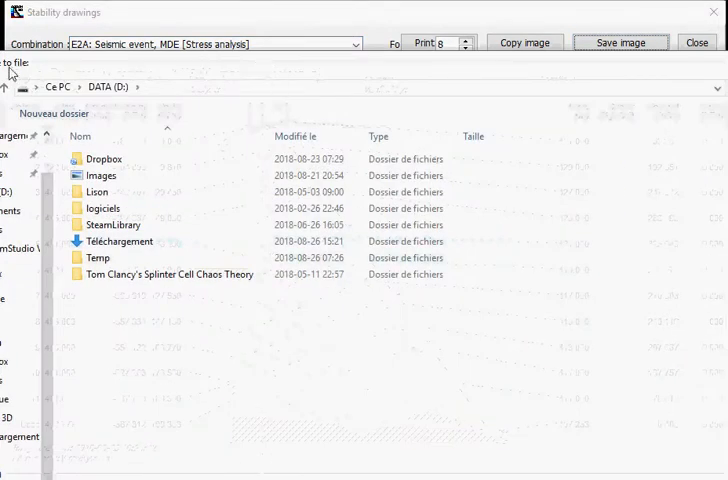
left_click(620, 42)
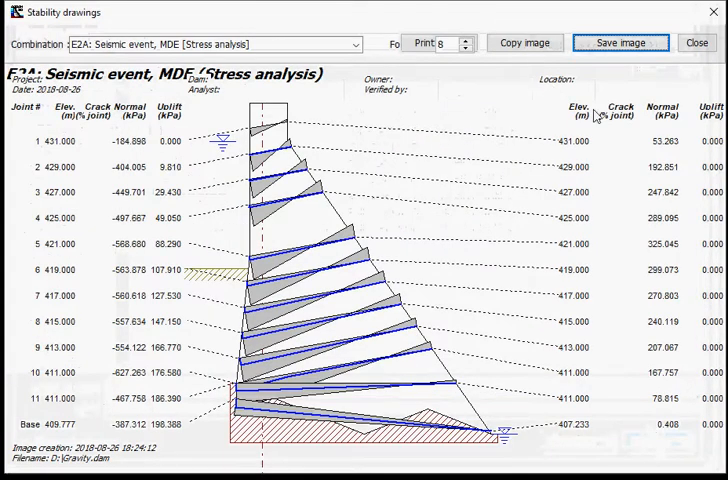
left_click(696, 43)
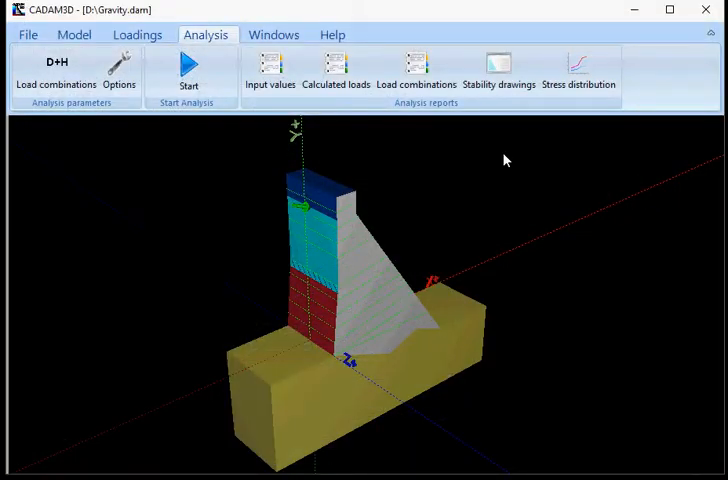
- Open Stress distribution for the joint at elevation 431.000 m under N1: Ice - usual
left_click(580, 70)
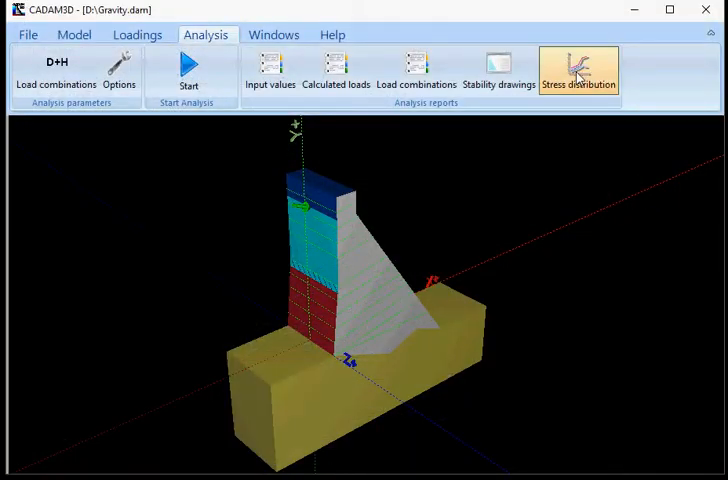
left_click(579, 70)
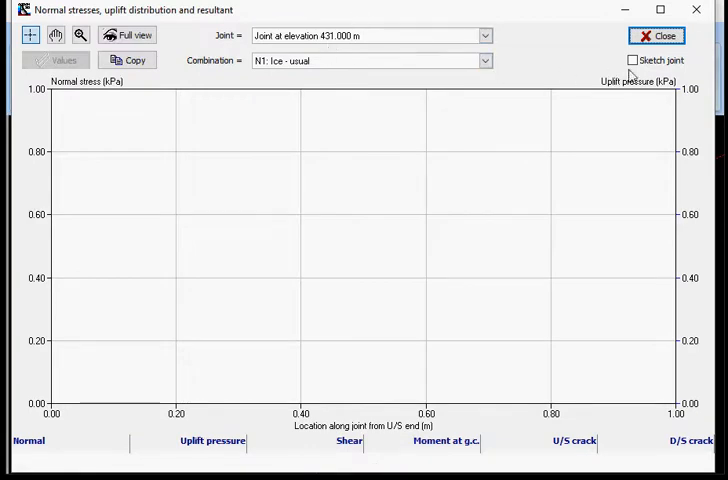
left_click(633, 60)
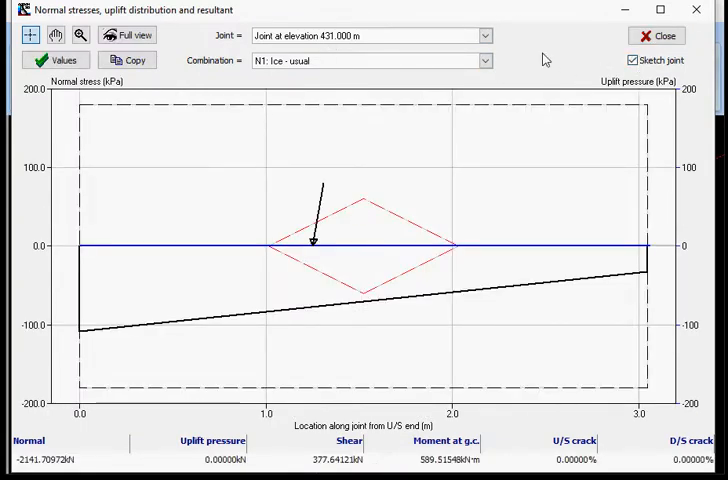
- Switch the stress plot to the Base joint to show its normal stress and uplift under N1 ice-usual
left_click(485, 35)
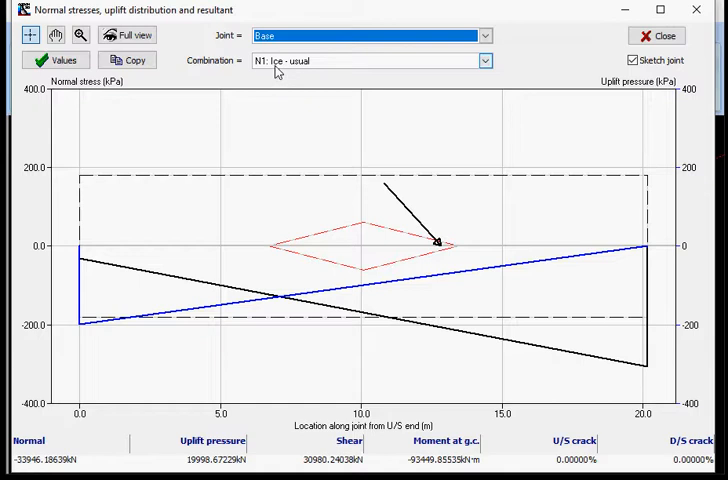
mouse_move(279, 69)
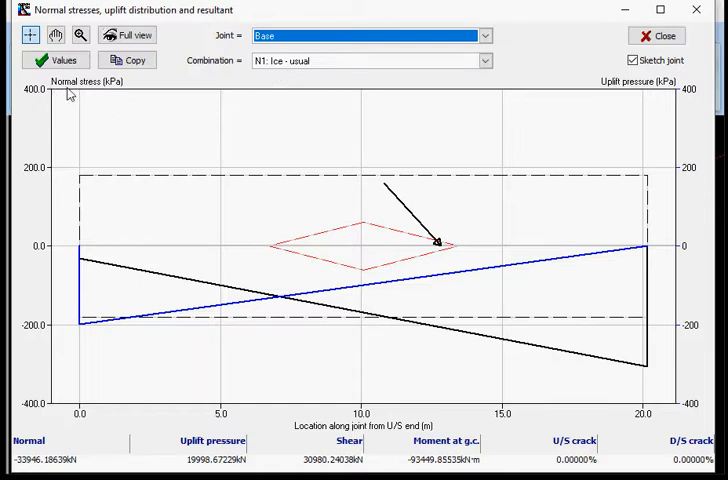
mouse_move(586, 103)
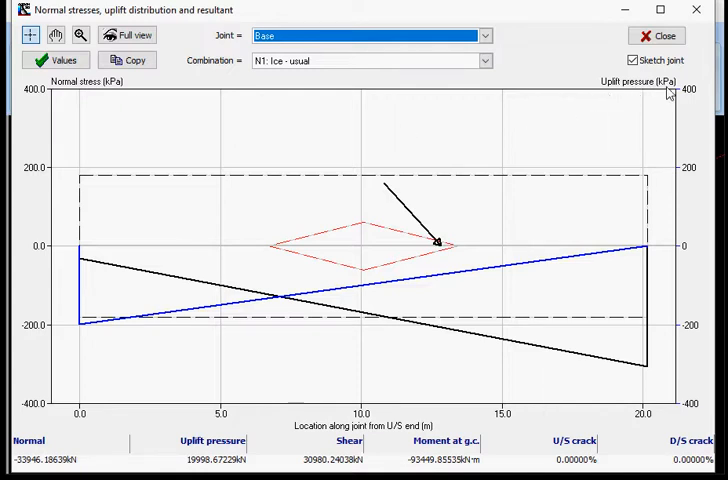
mouse_move(583, 372)
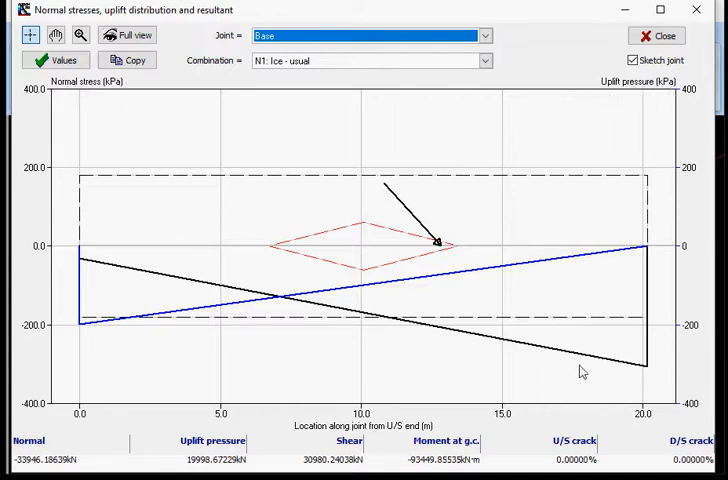
mouse_move(345, 295)
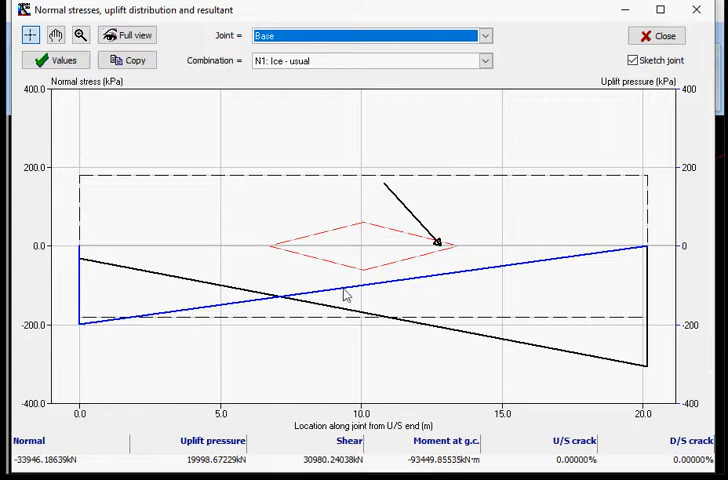
mouse_move(88, 259)
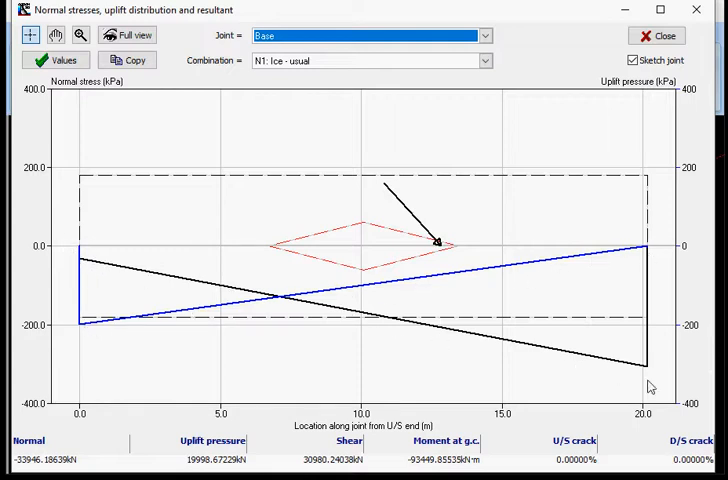
mouse_move(636, 221)
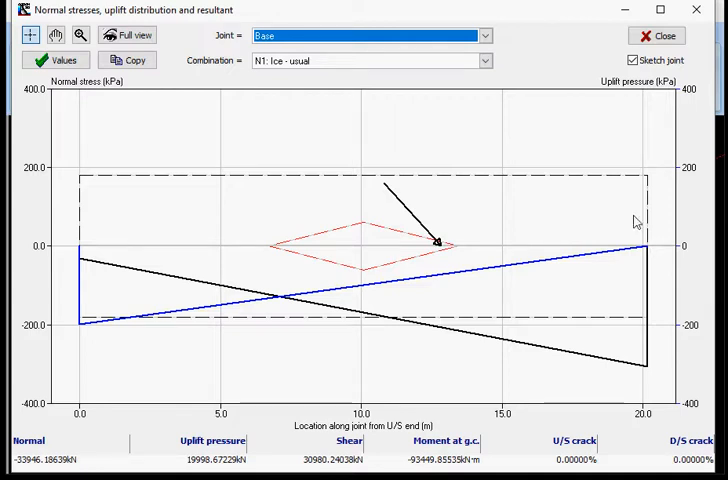
mouse_move(450, 252)
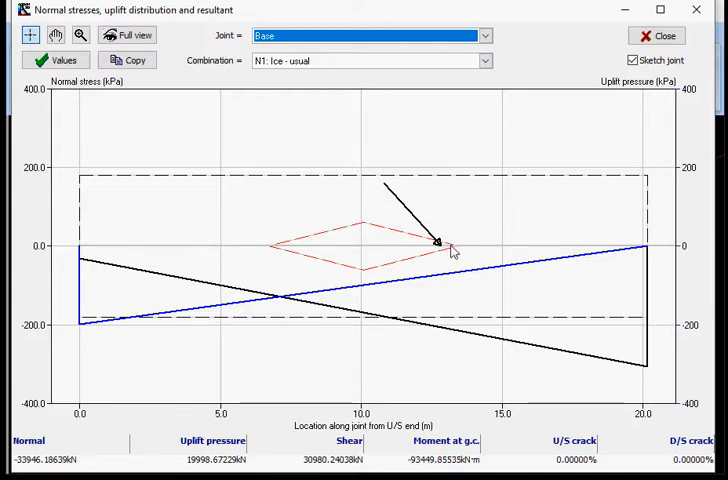
mouse_move(370, 280)
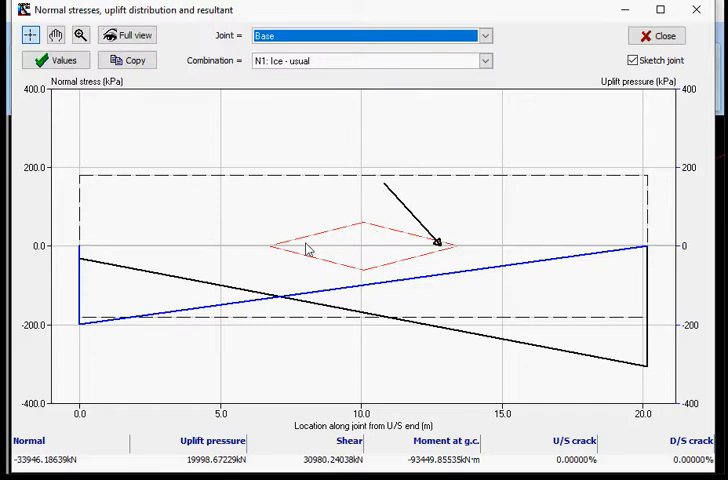
mouse_move(289, 252)
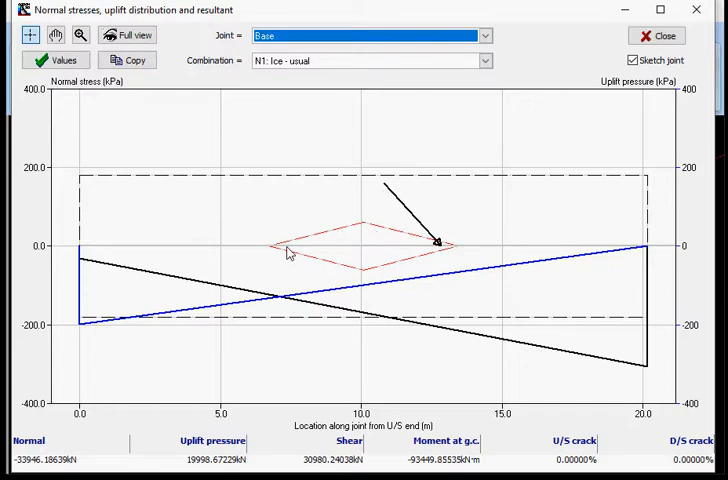
mouse_move(397, 266)
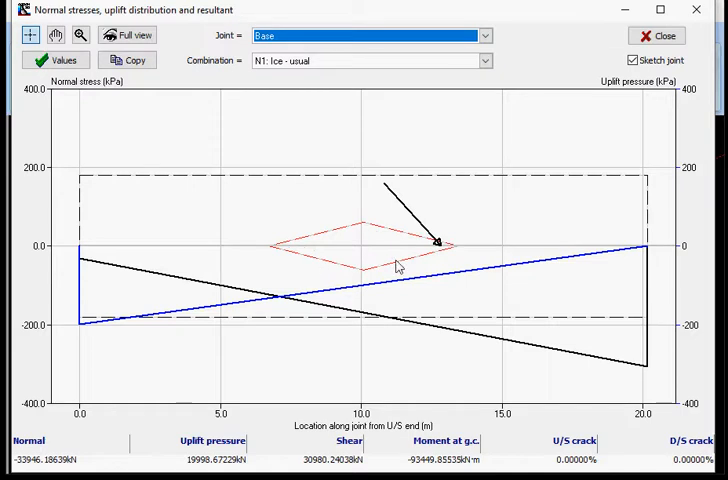
mouse_move(270, 390)
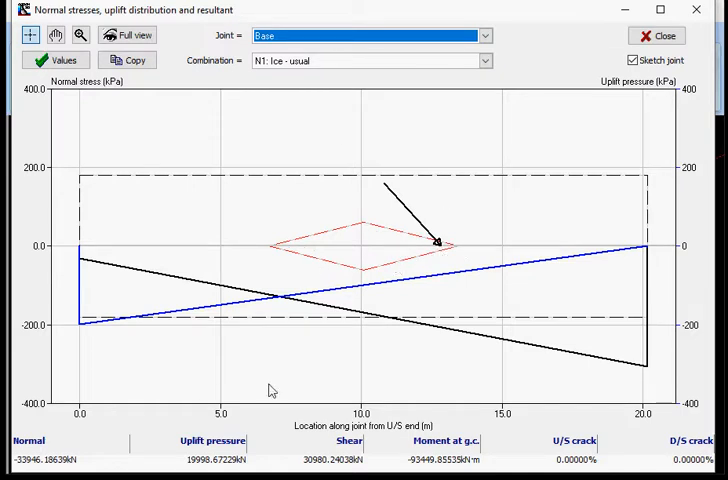
mouse_move(363, 228)
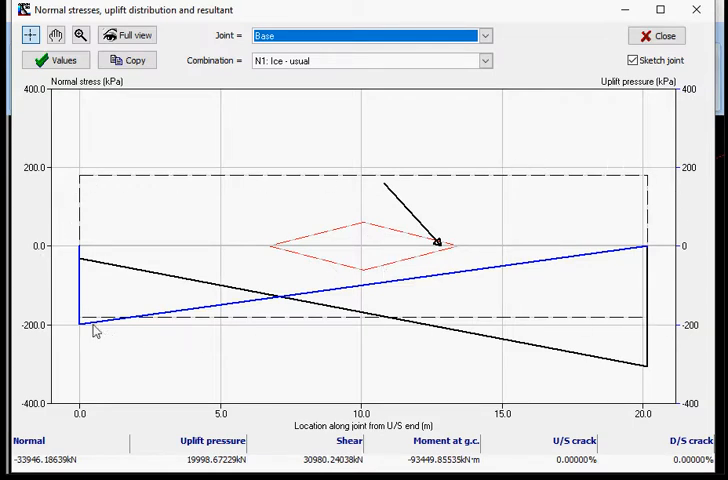
mouse_move(334, 182)
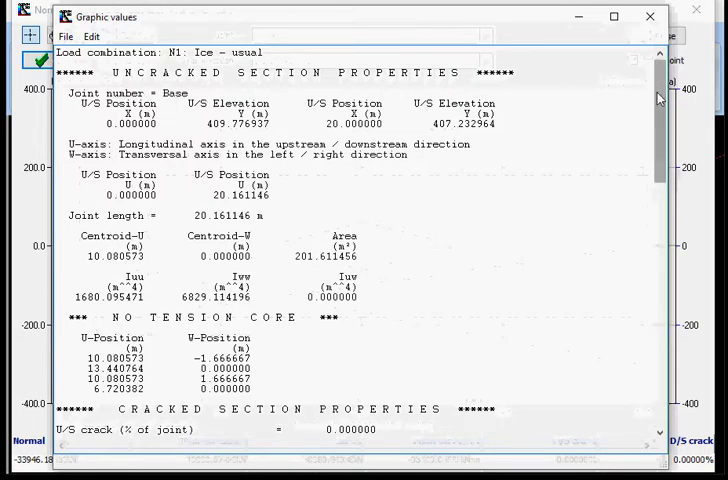
- Review the Base joint values down to Safety Factors, then close the stress distribution window
scroll("down", 3)
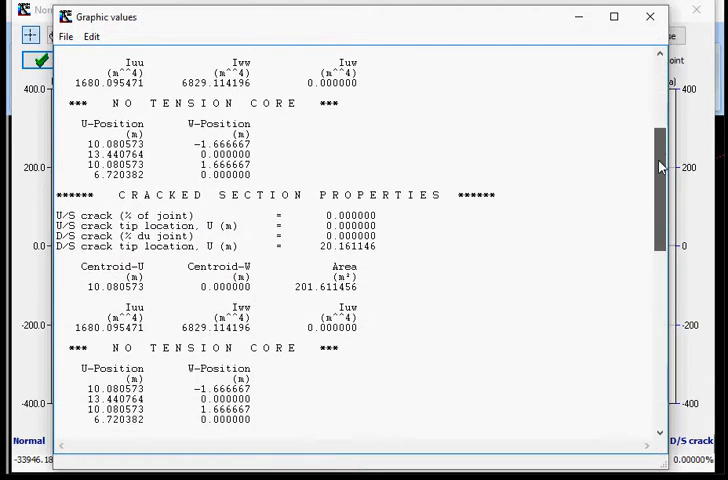
scroll("down", 3)
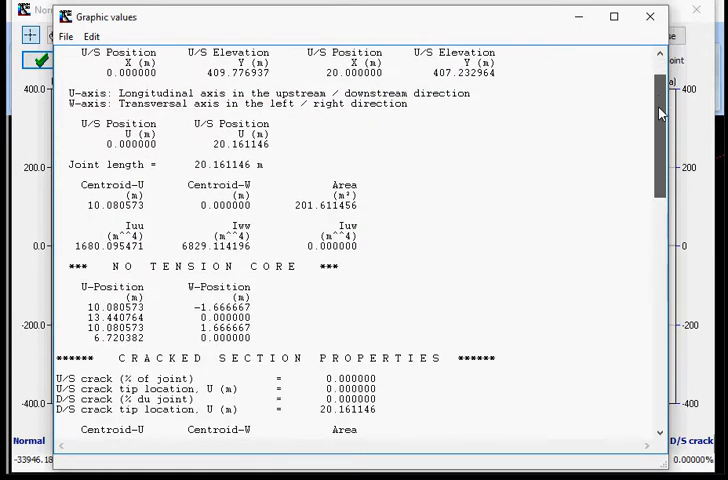
scroll("down", 3)
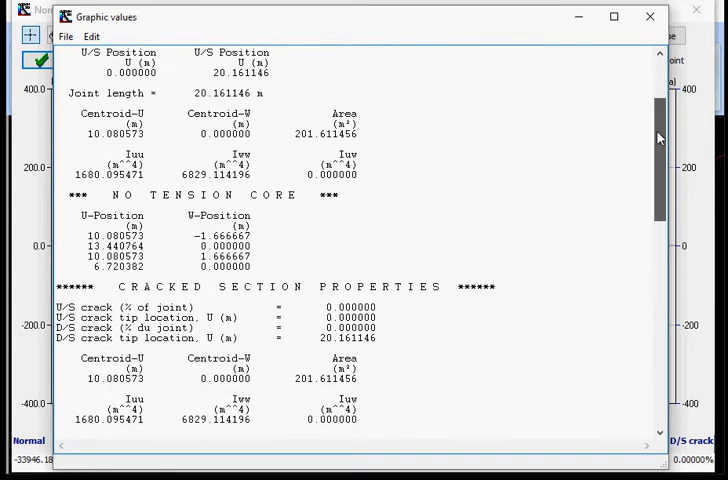
scroll("down", 3)
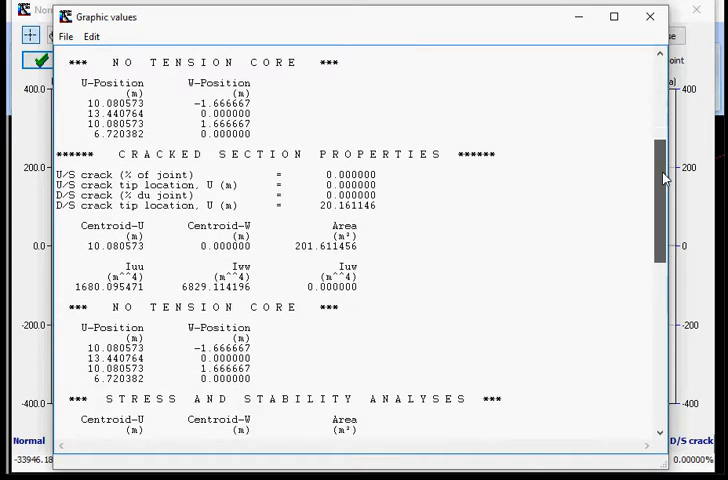
scroll("down", 3)
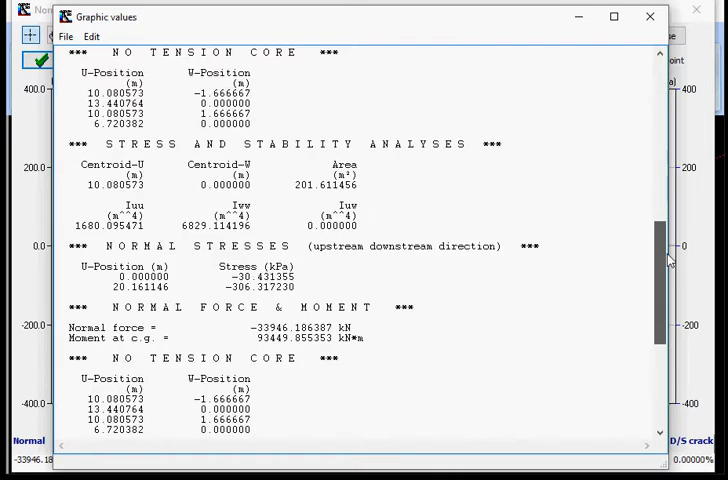
scroll("down", 3)
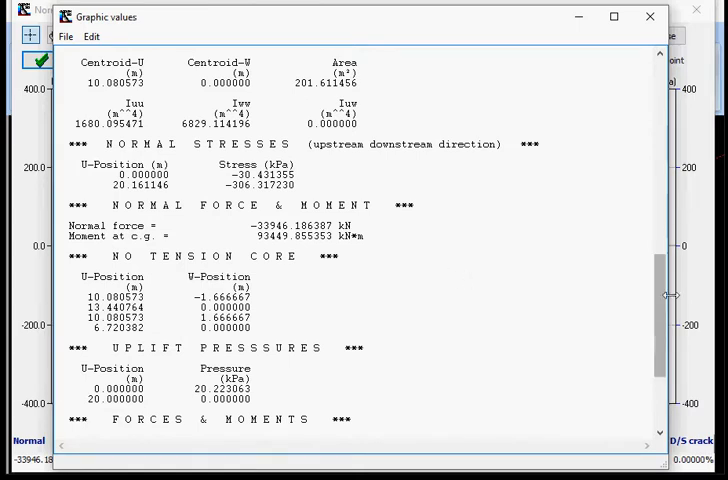
scroll("down", 3)
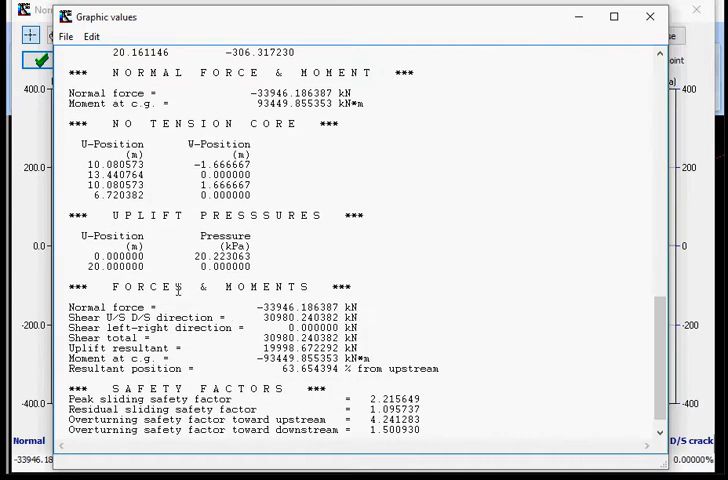
mouse_move(277, 258)
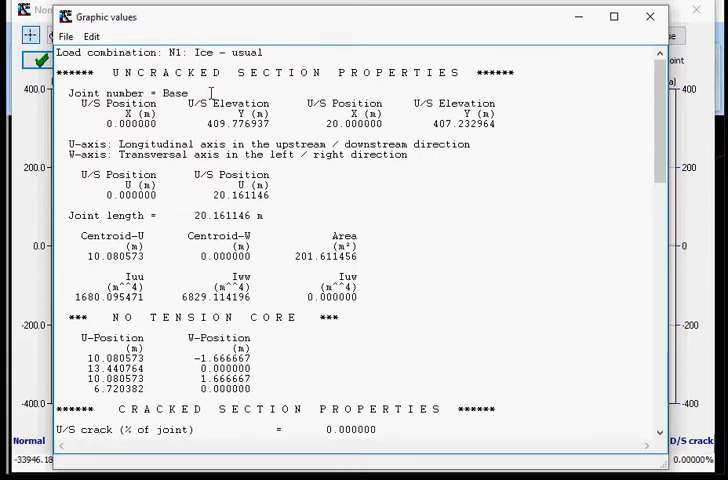
mouse_move(641, 27)
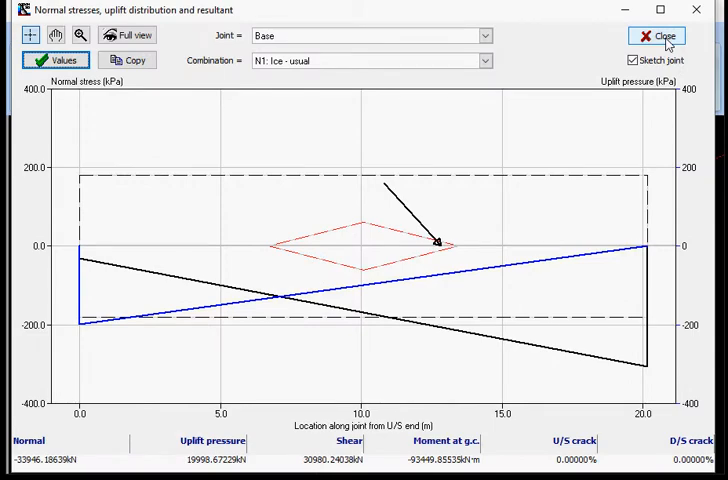
left_click(658, 35)
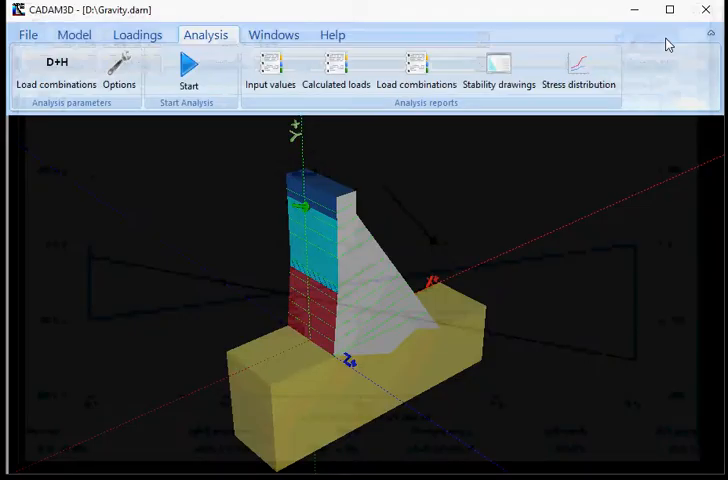